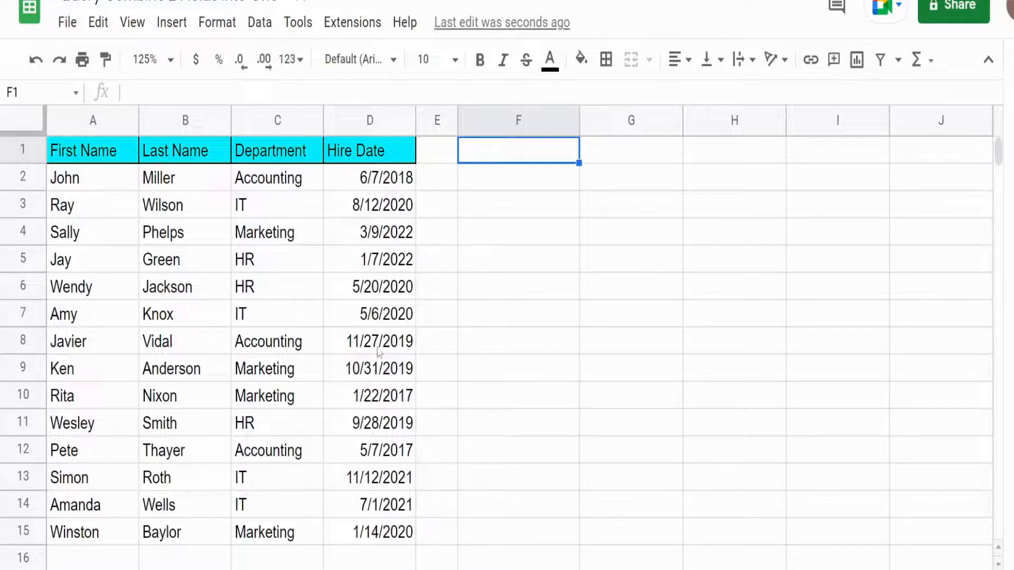
Point out the First Name and Last Name columns to be merged.
click(93, 119)
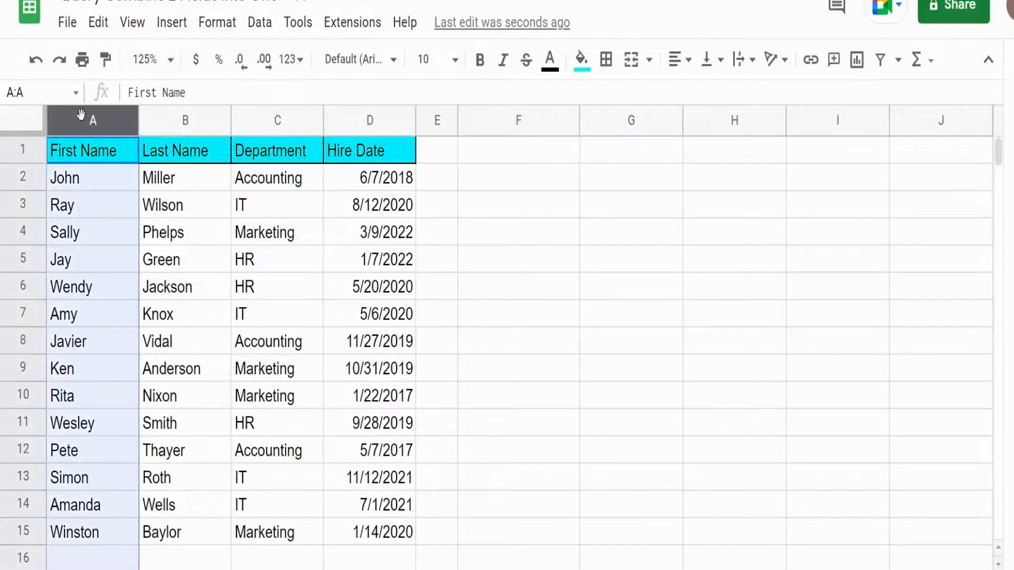
click(185, 120)
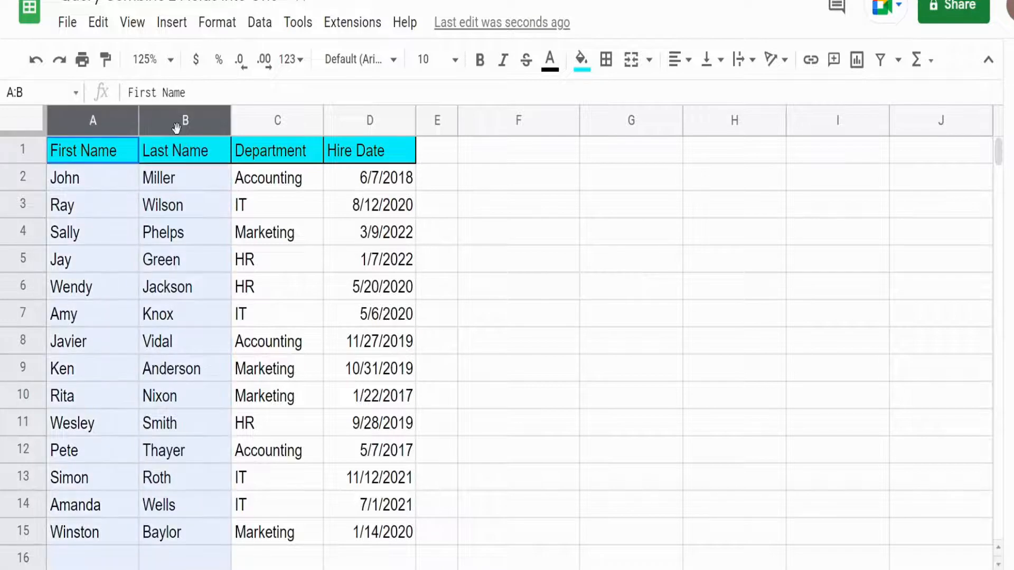
mouse_move(186, 127)
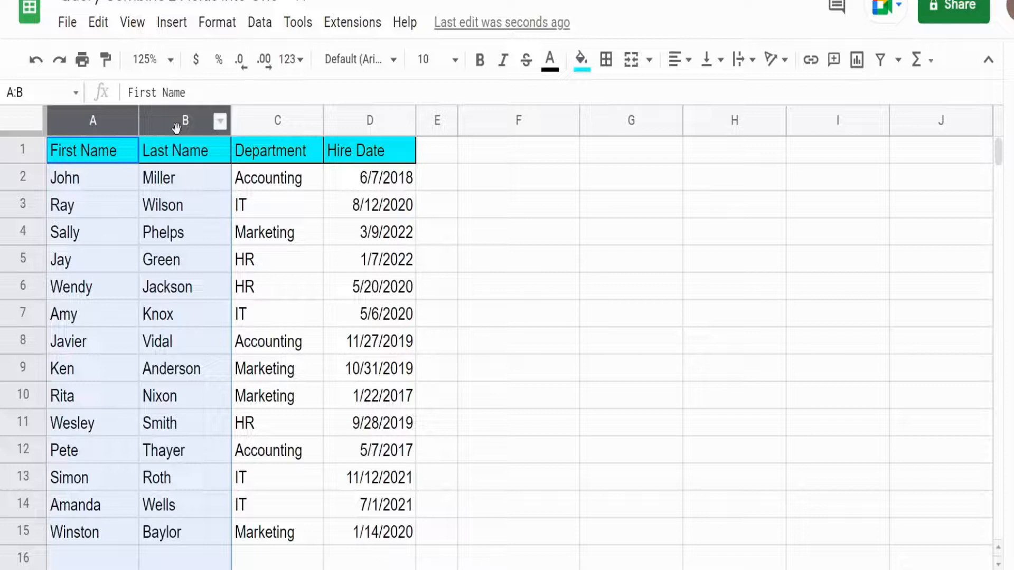
mouse_move(118, 193)
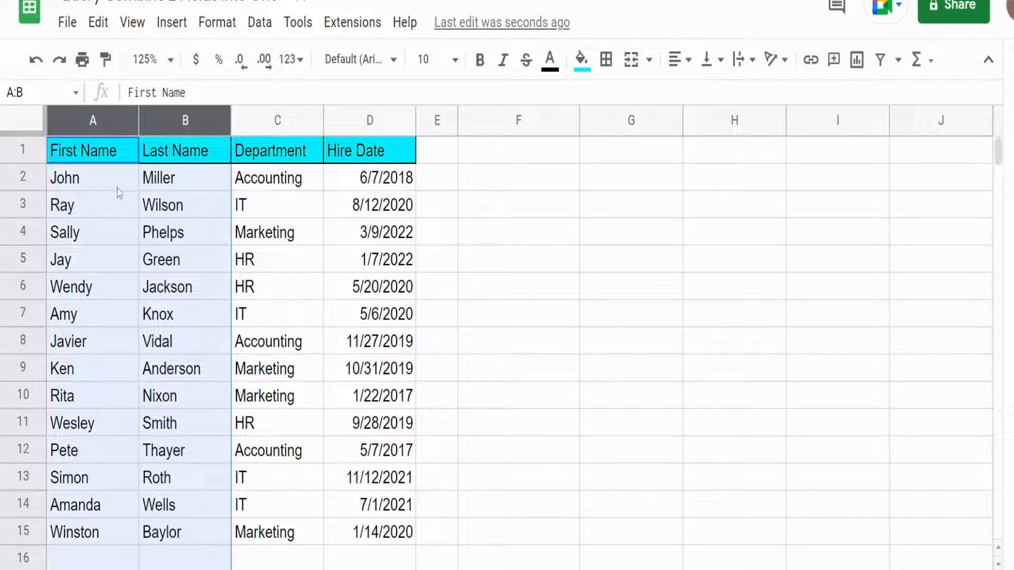
mouse_move(163, 191)
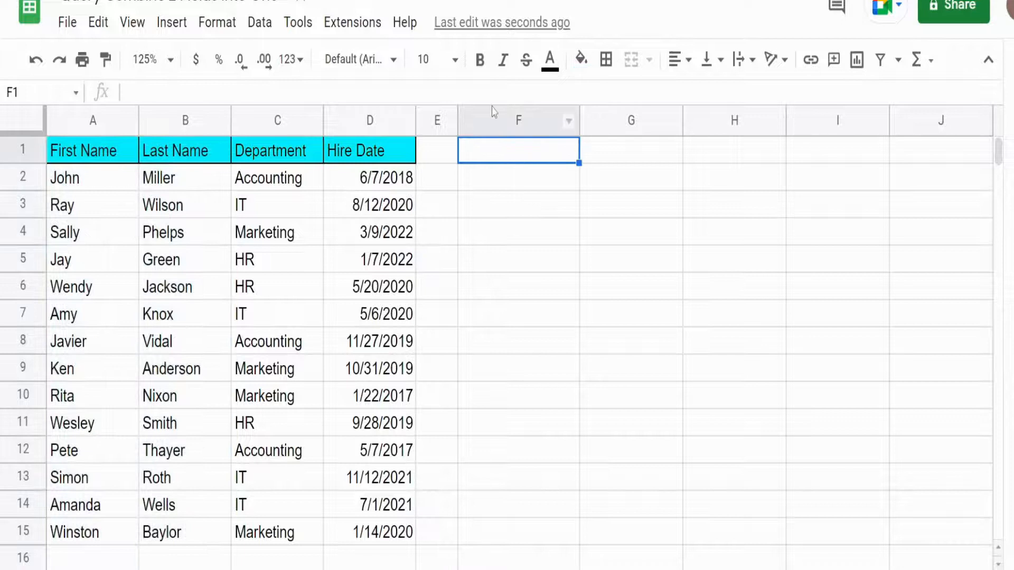
Begin =Query({ARRAYFORMULA( in F1, picking ARRAYFORMULA from autocomplete.
text(=Query)
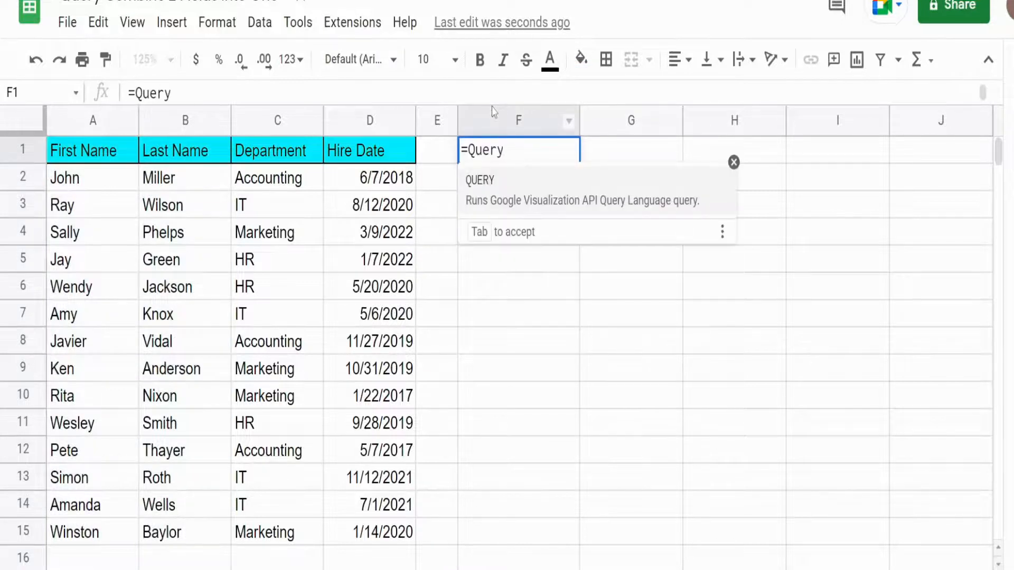
text(()
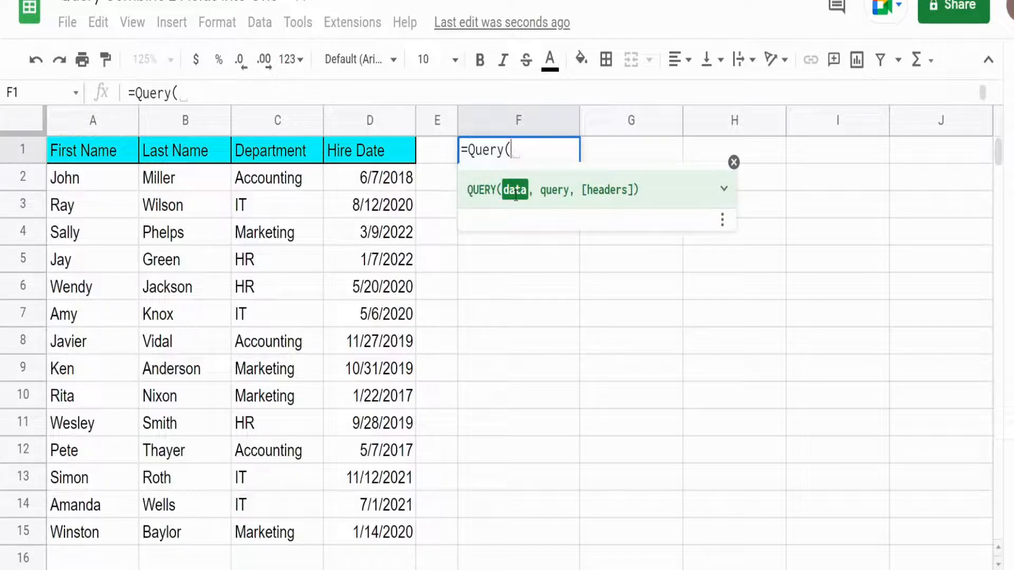
text({)
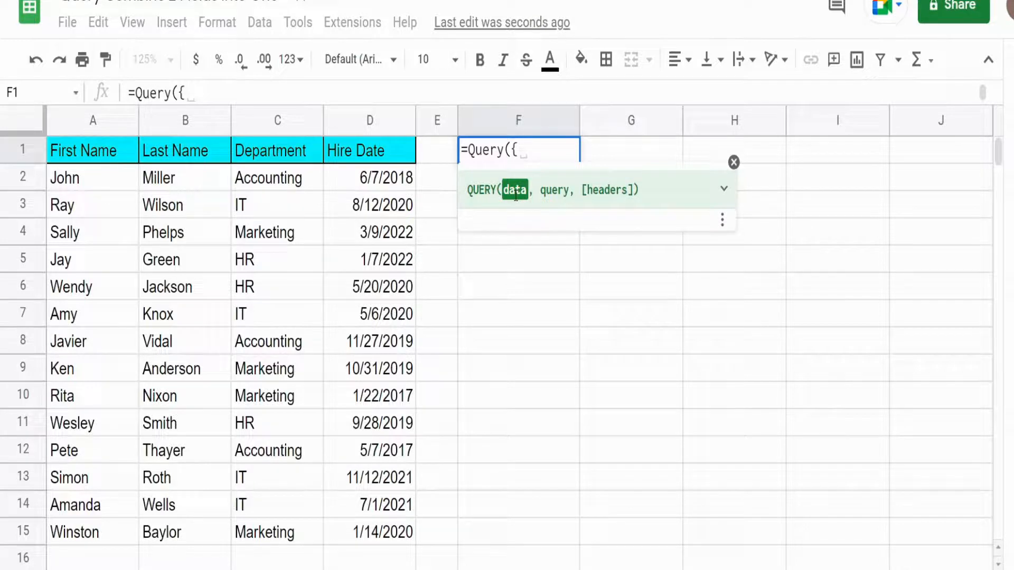
text(ARRAYFORMULA()
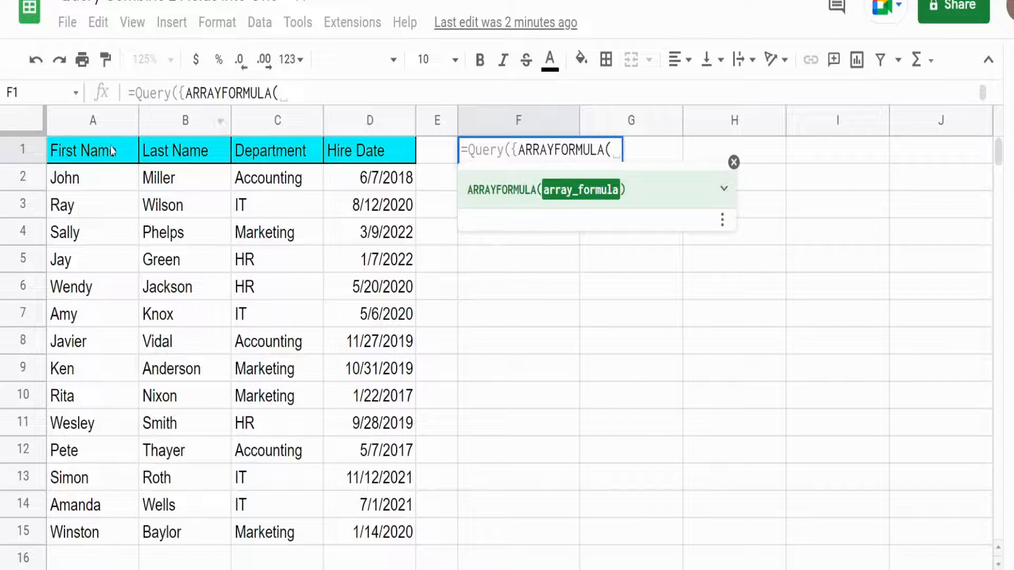
Join absolute A1:A15 and B1:B15 with &" "&, then add $C$1:$D$15 and close the brace.
drag(93, 149, 93, 532)
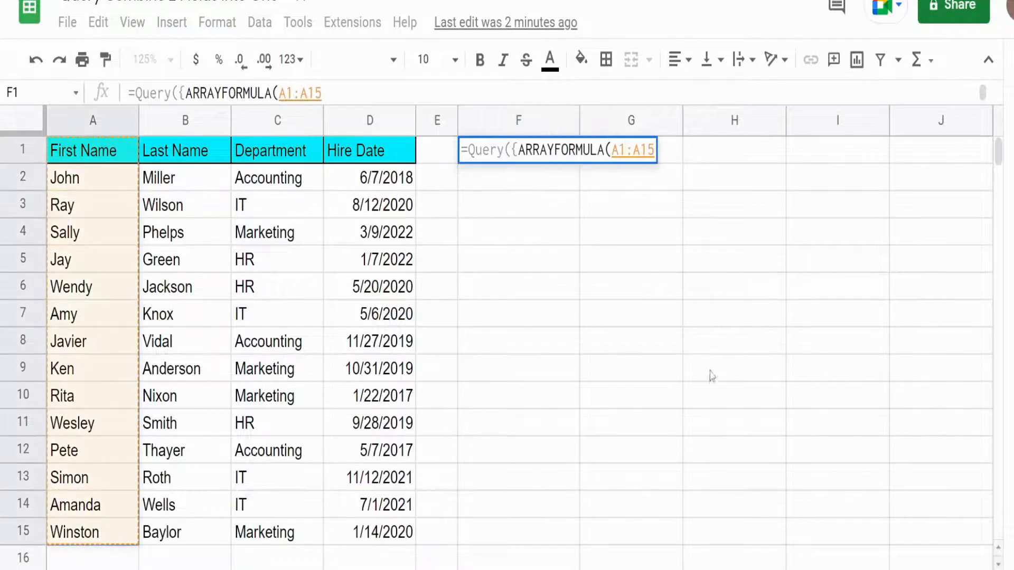
key(F4)
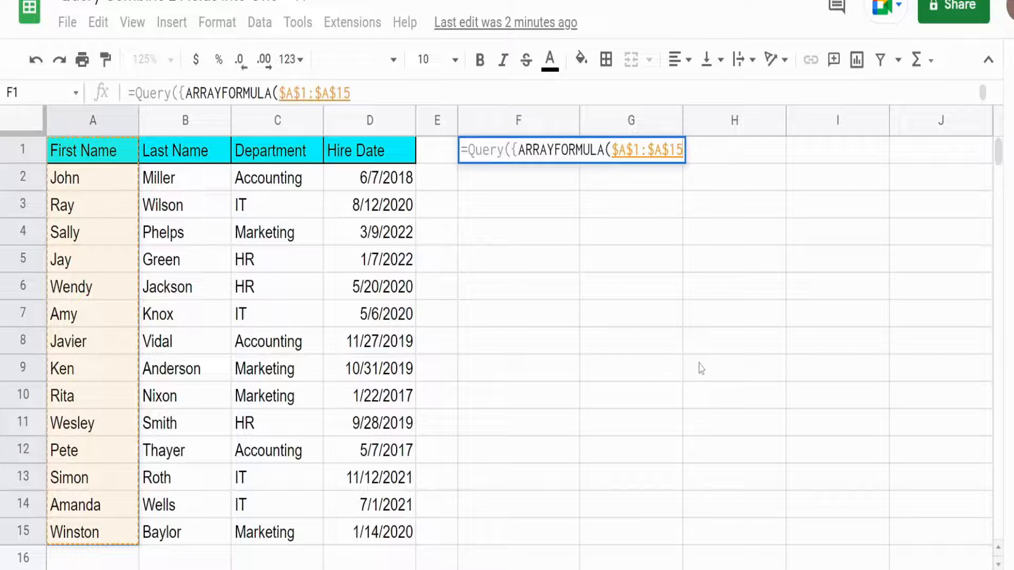
text(&)
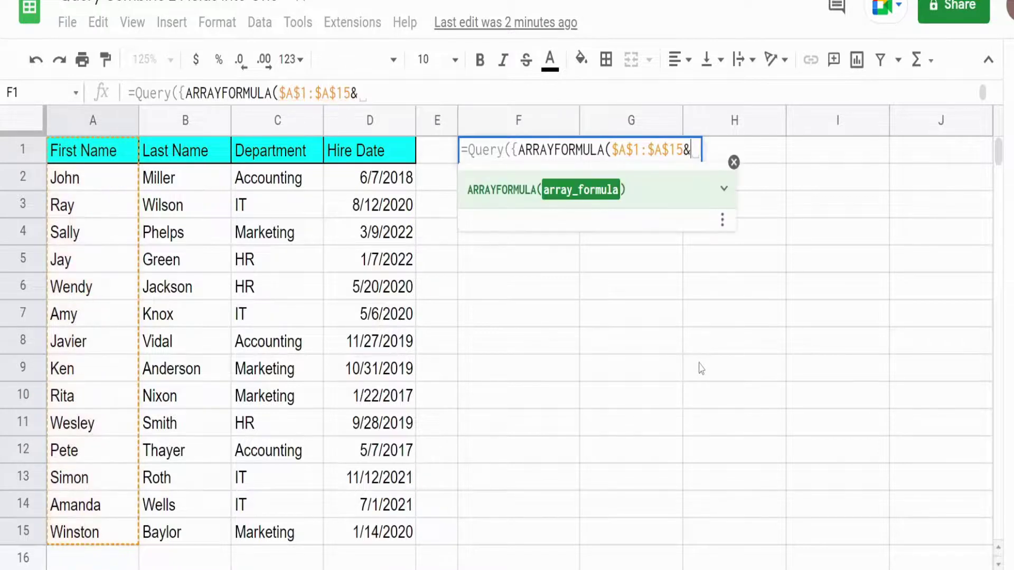
text(" ")
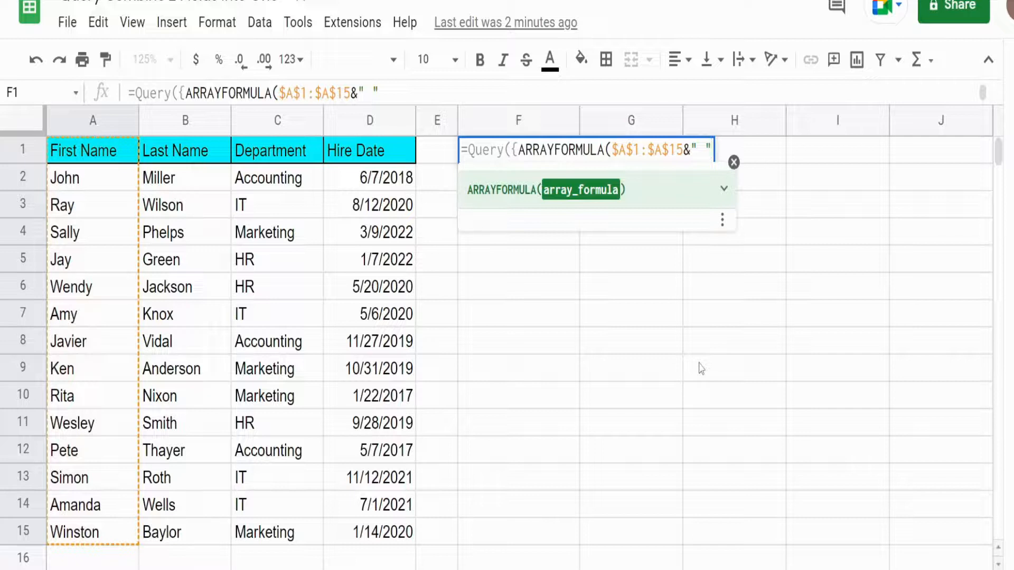
text(&$B$1:$B$15))
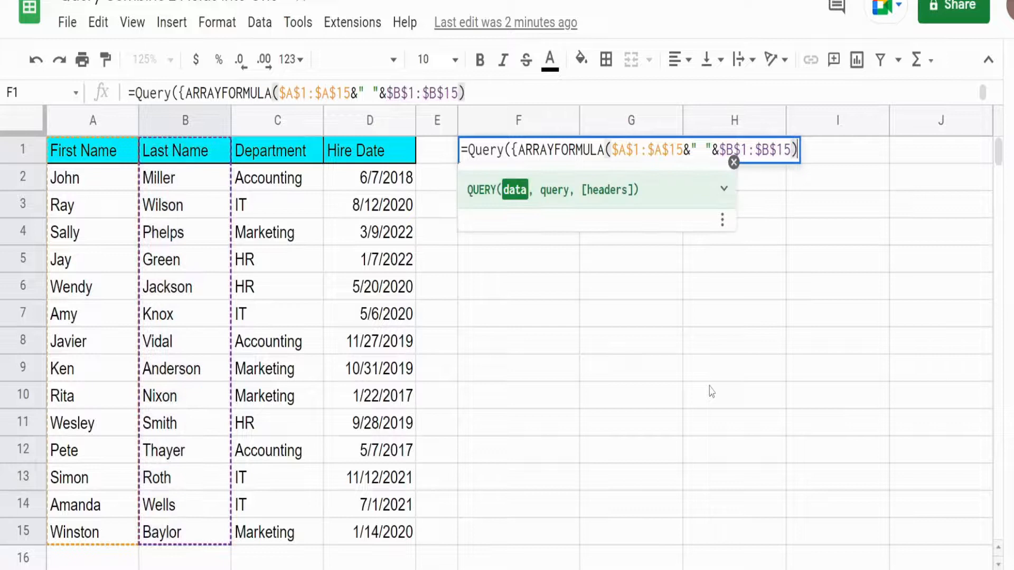
text(,$C$1:$D$15})
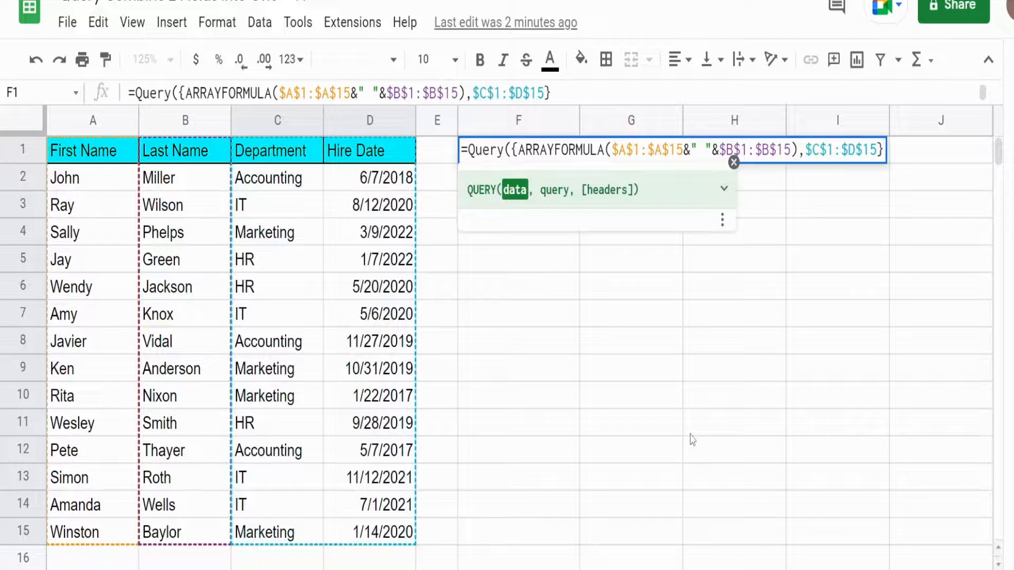
Add the query string "Select * " and header count 1, closing the QUERY.
text(,)
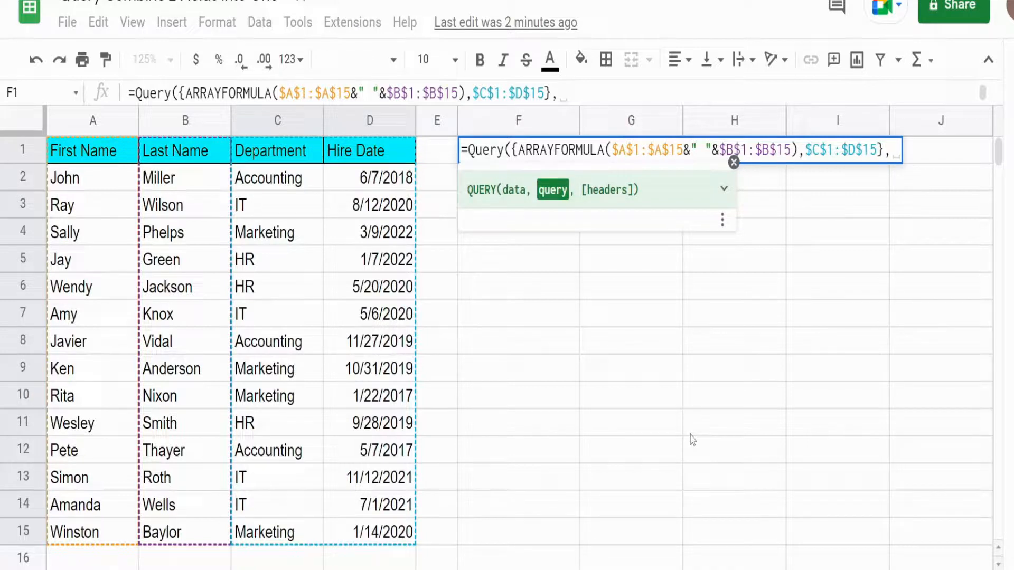
text("Sele)
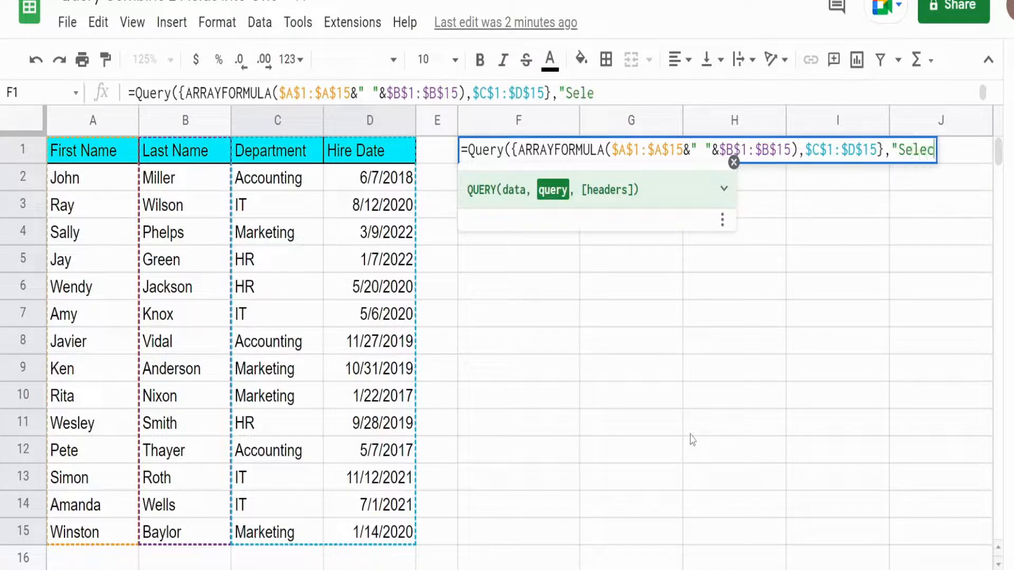
text(ct *)
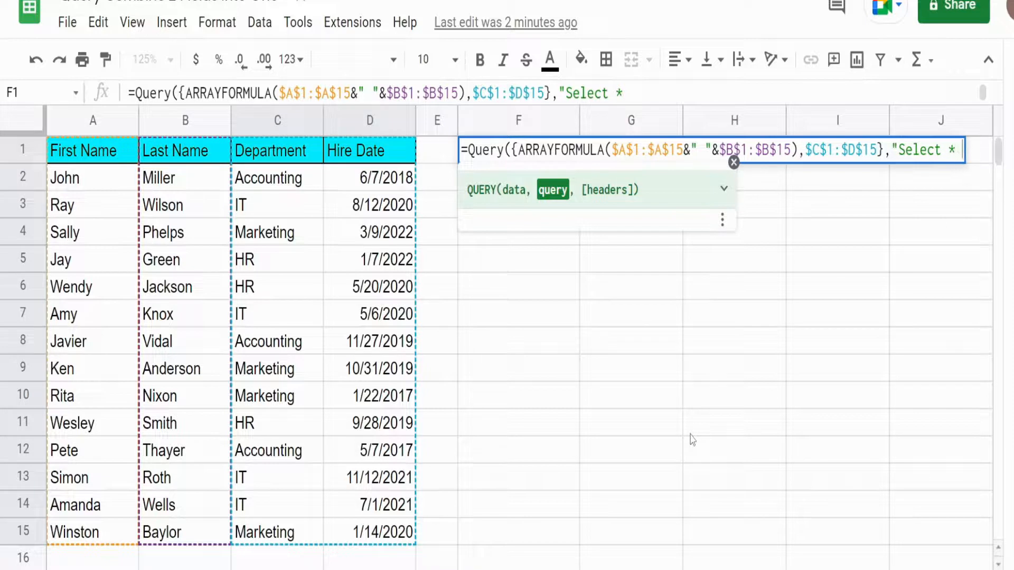
text(",)
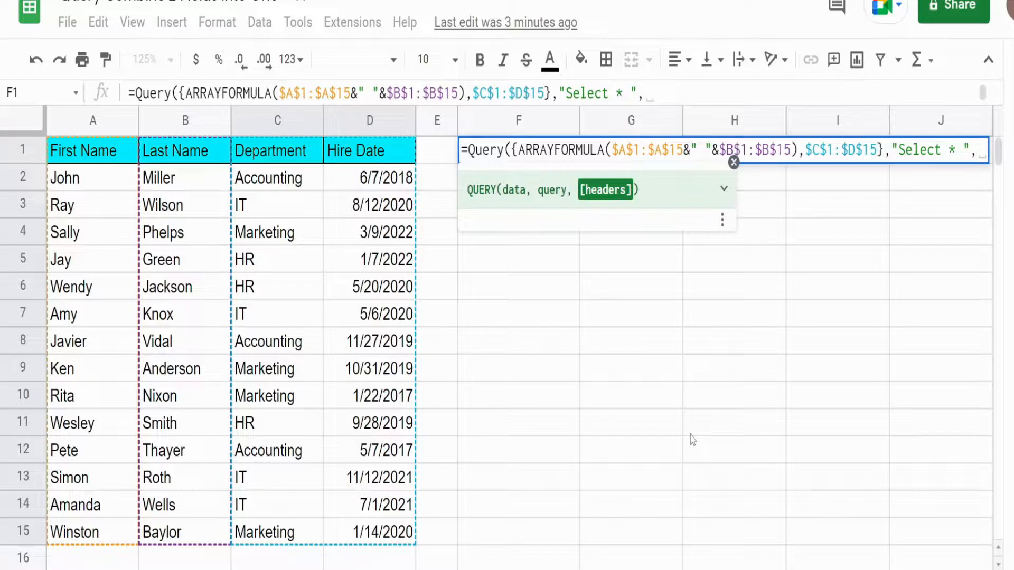
text(,1))
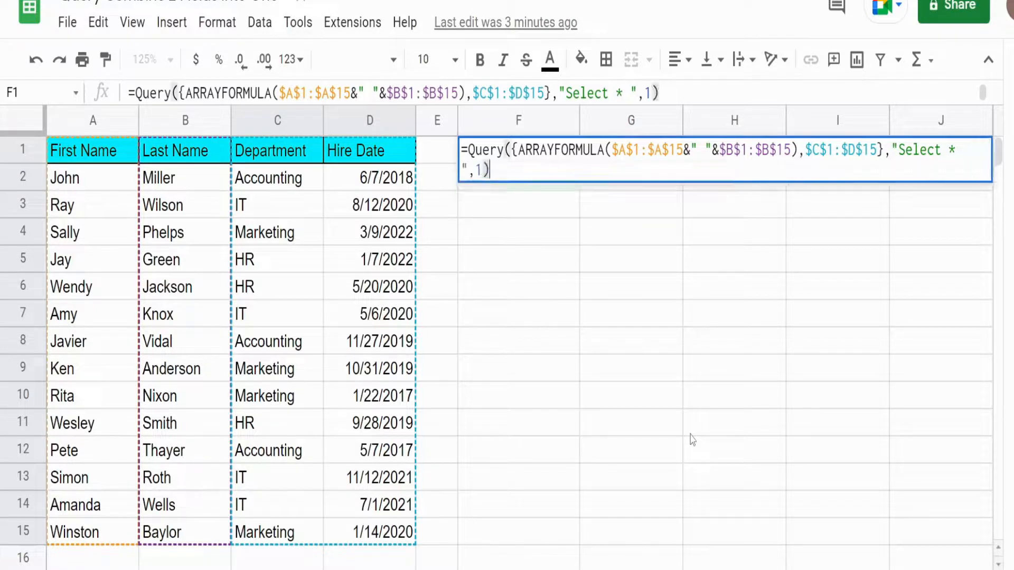
Commit the formula, check John Miller in F2, then reopen F1 for editing.
key(Enter)
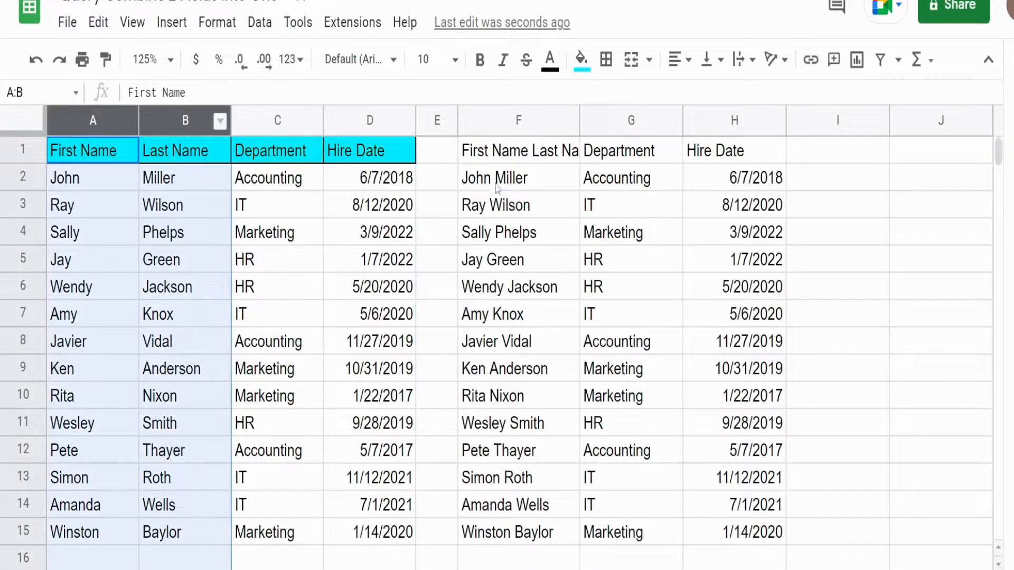
click(516, 177)
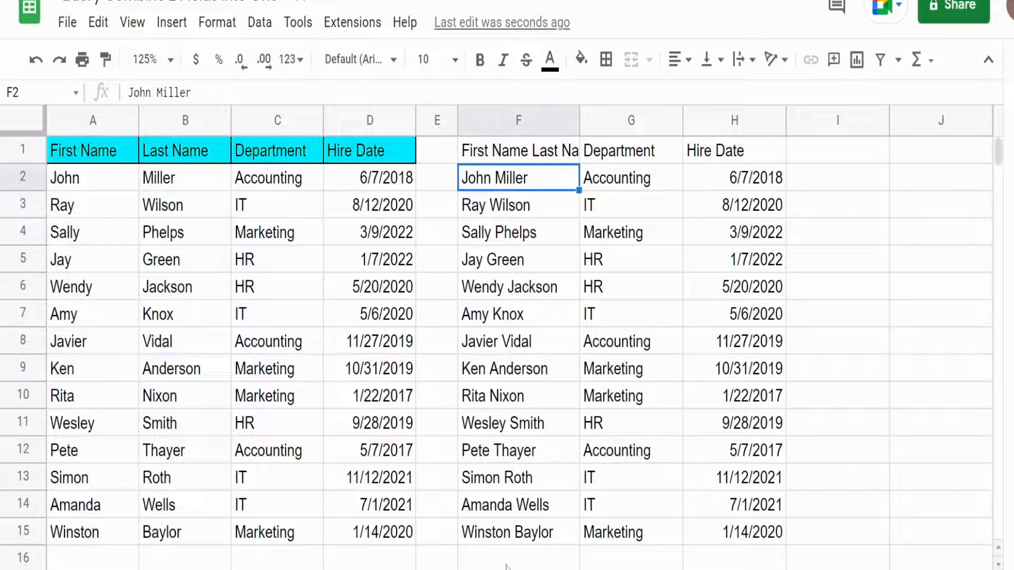
mouse_move(493, 194)
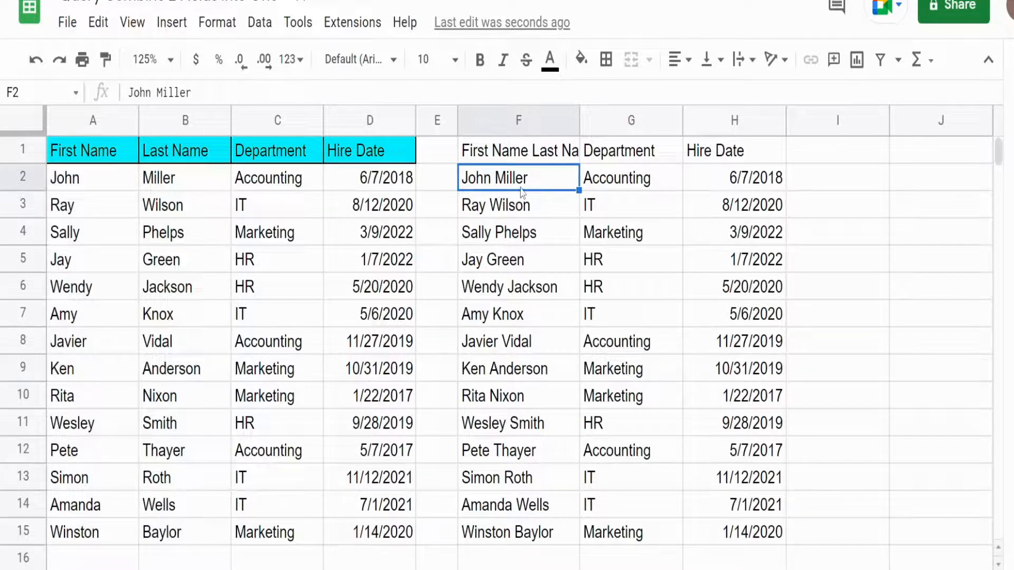
click(518, 150)
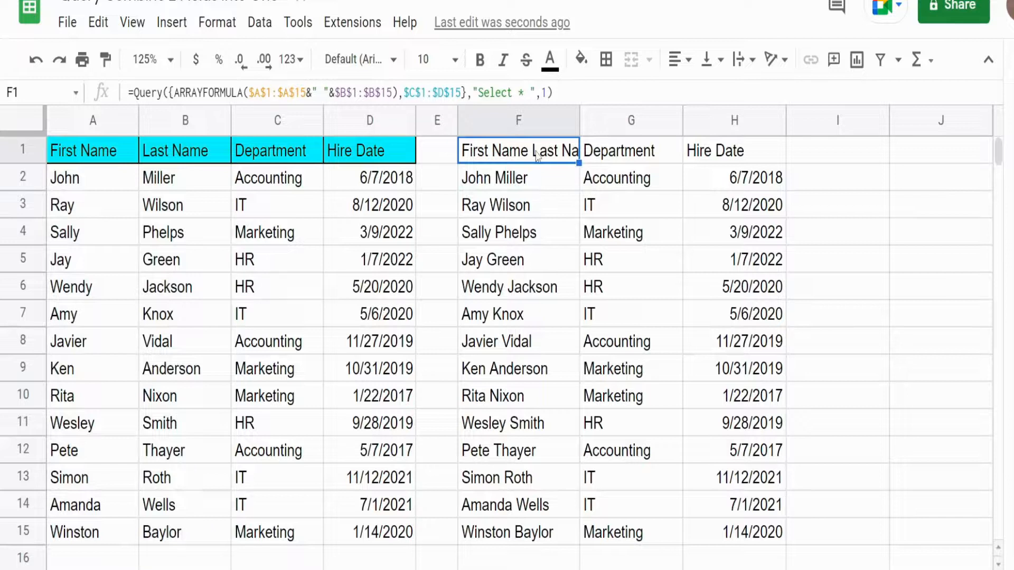
double_click(518, 150)
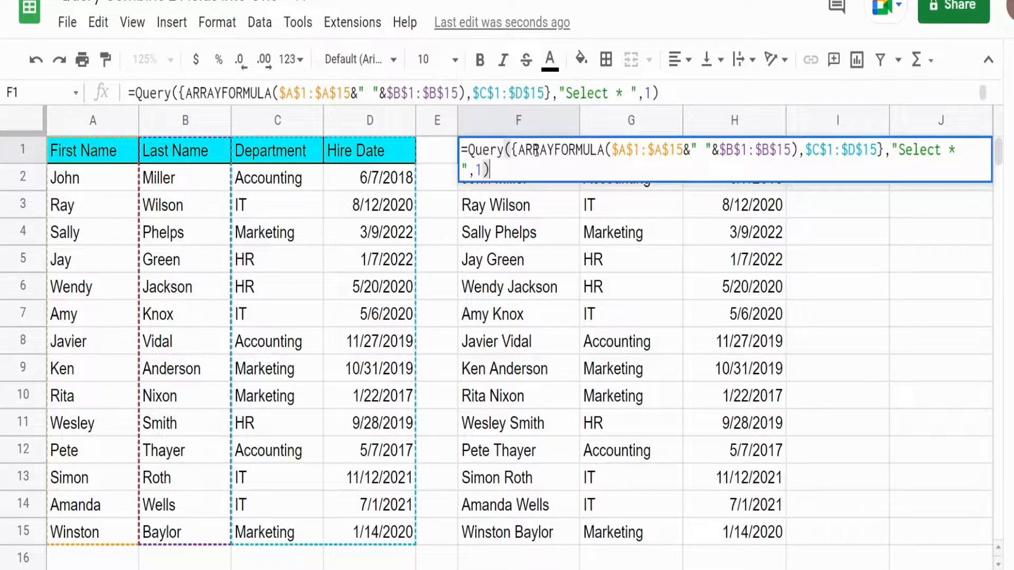
mouse_move(656, 170)
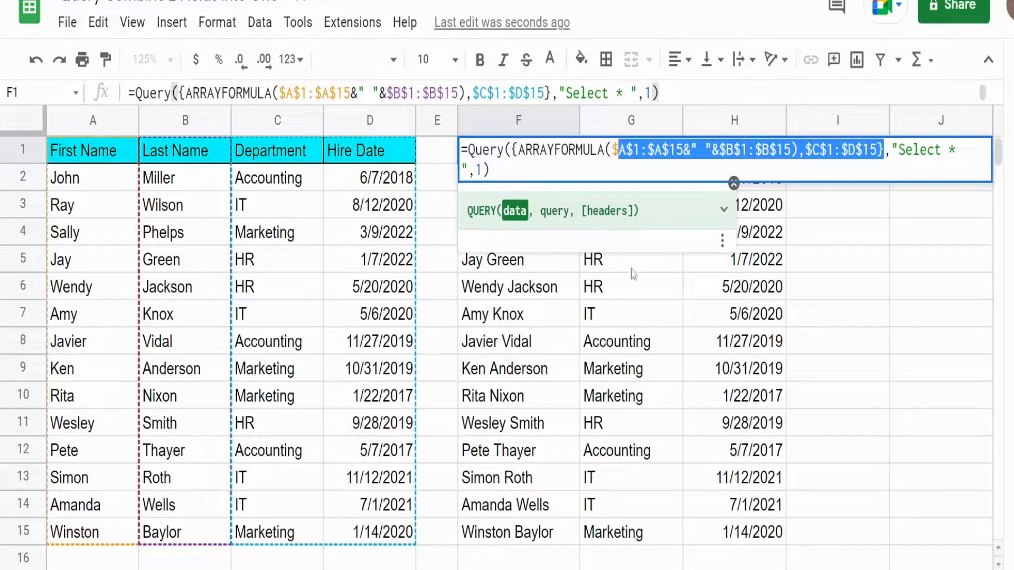
mouse_move(368, 126)
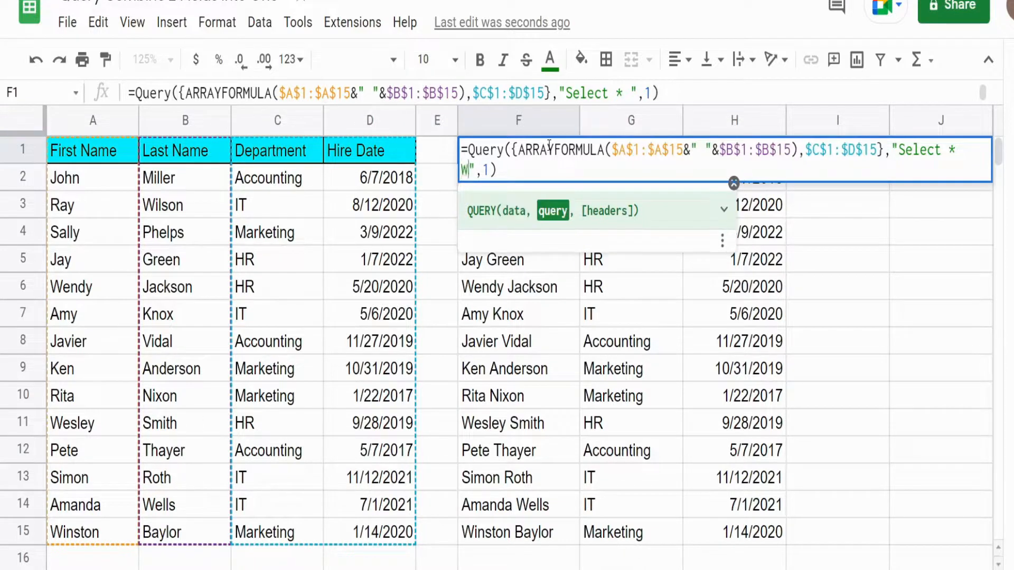
Add Where Col2 = 'IT' to the query string and apply the filter.
text(Where)
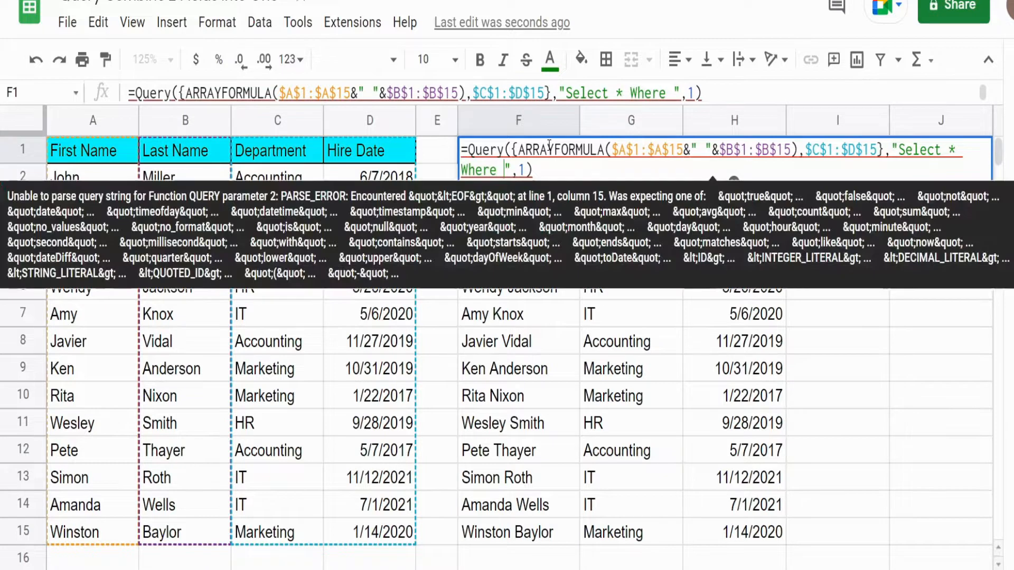
text(C)
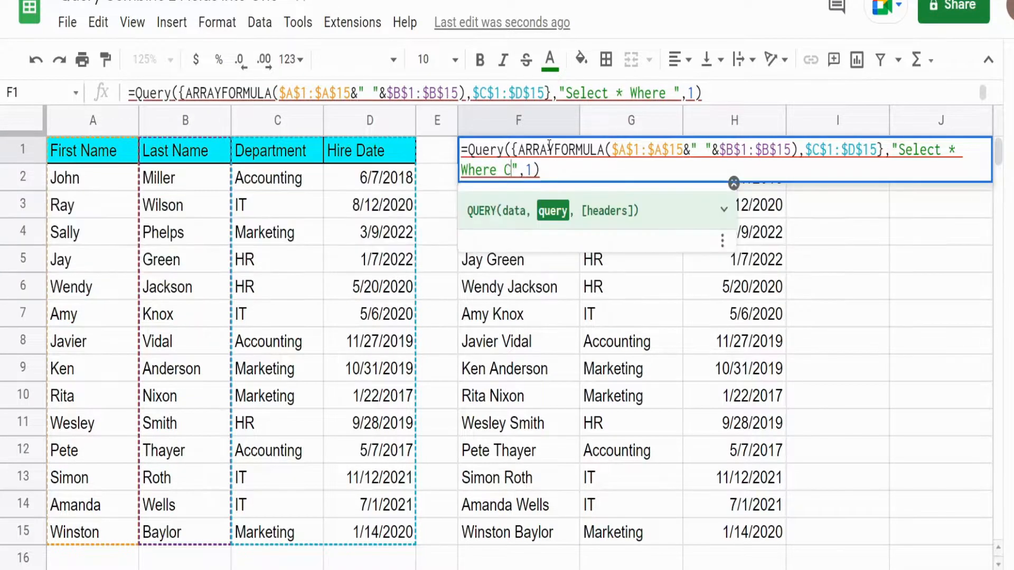
text(ol2)
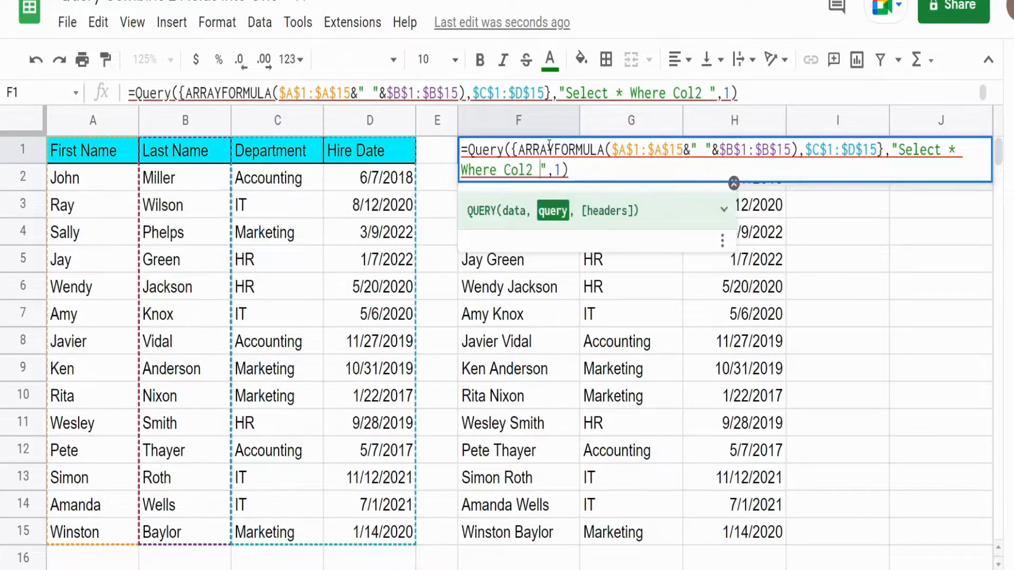
text(= ')
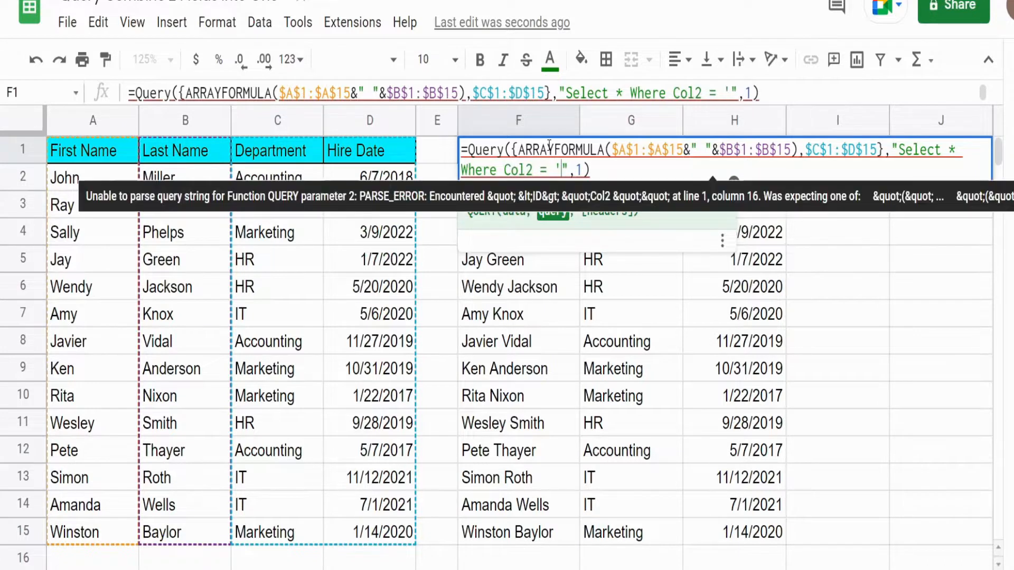
text(IT)
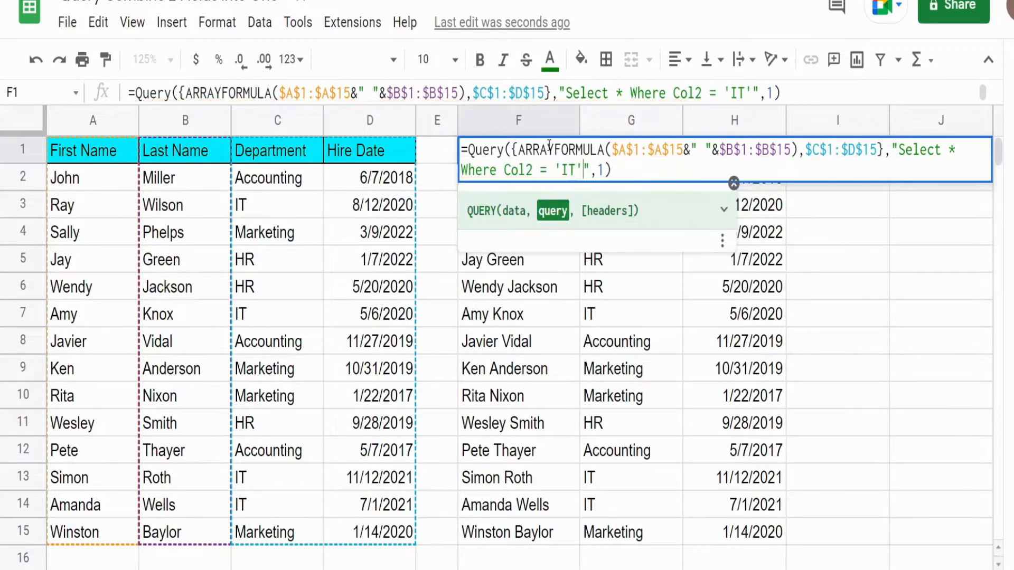
key(Enter)
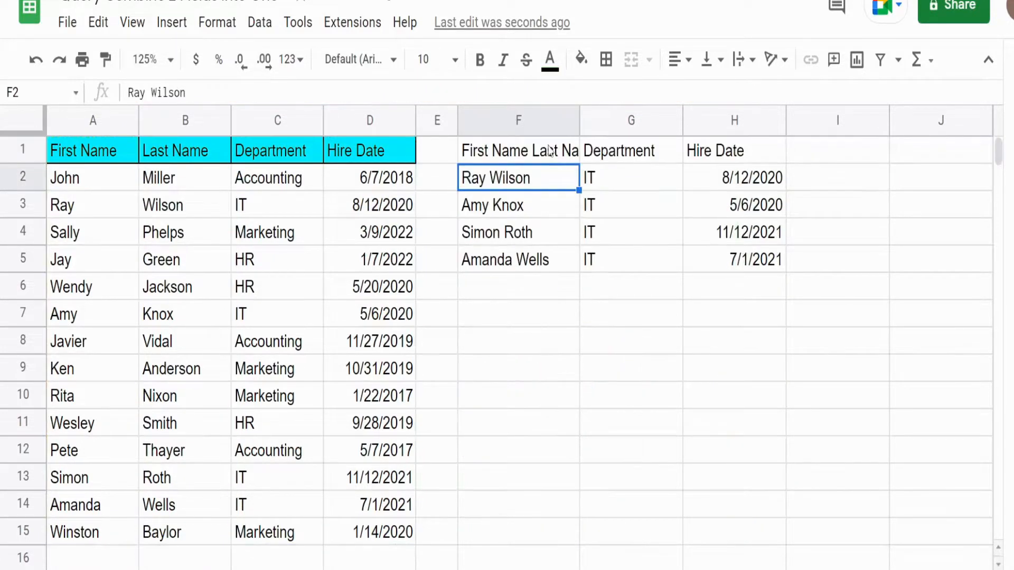